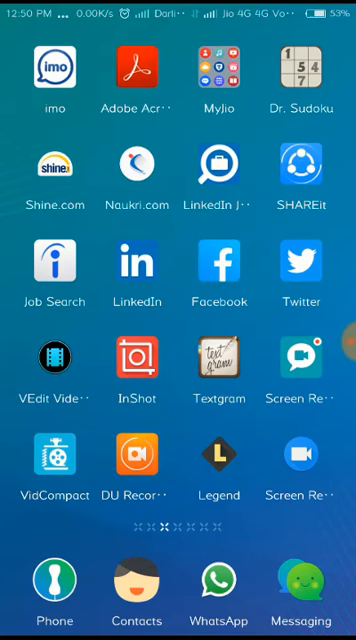
View Phone info in the hidden Testing menu, then back out to reach Battery info.
scroll("left", 3)
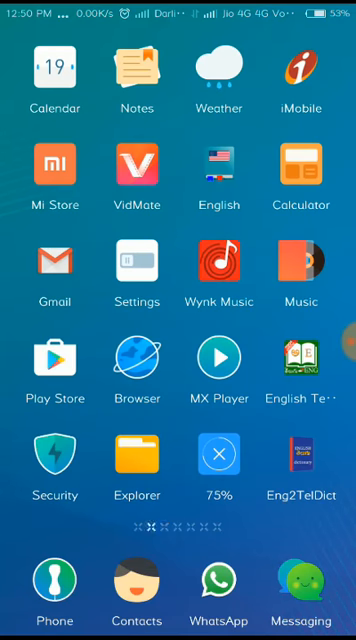
left_click(136, 272)
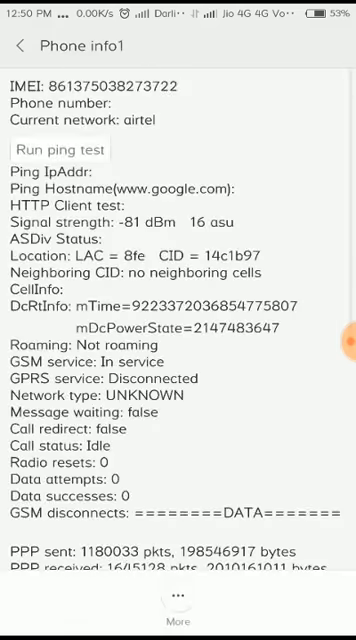
left_click(22, 44)
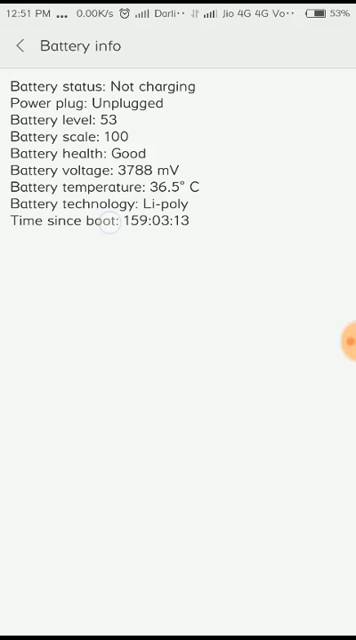
Reveal the hidden QC hardware test list from About phone's Kernel version entry.
left_click(20, 46)
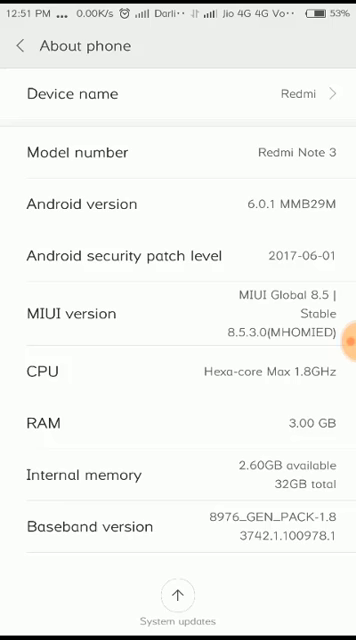
scroll("down", 3)
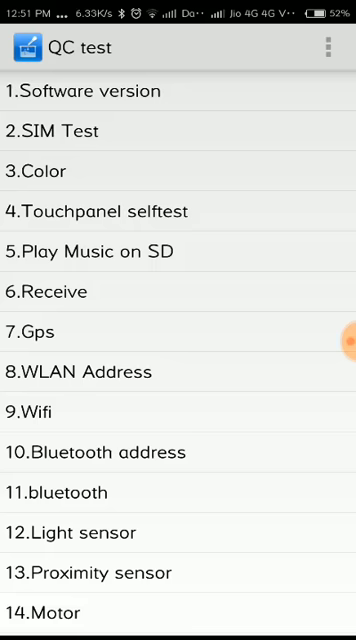
left_click(160, 92)
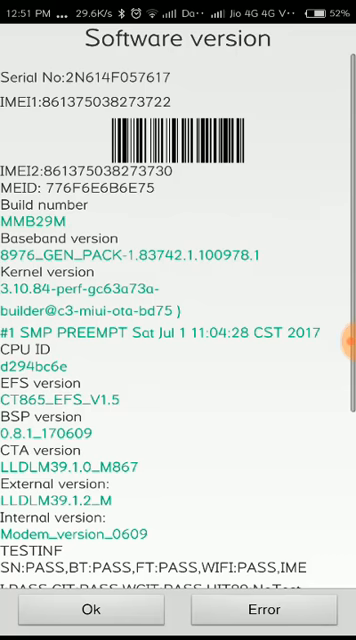
scroll("down", 3)
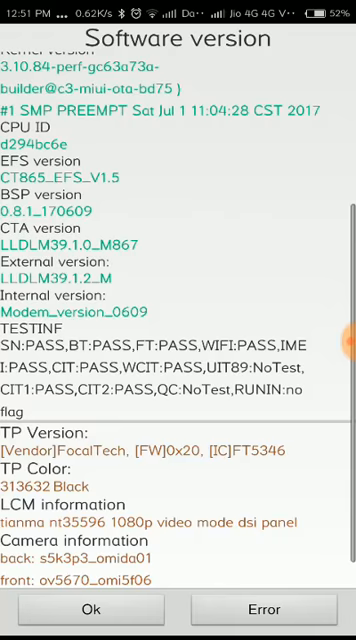
scroll("down", 3)
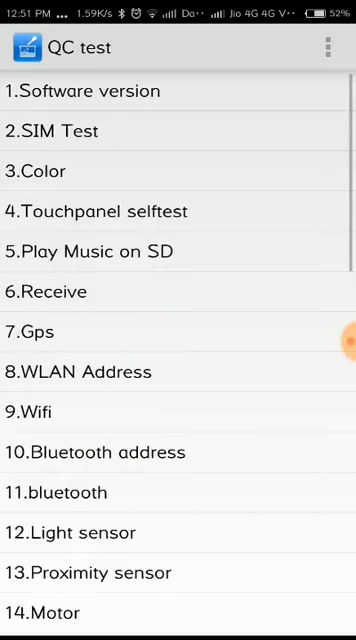
scroll("down", 3)
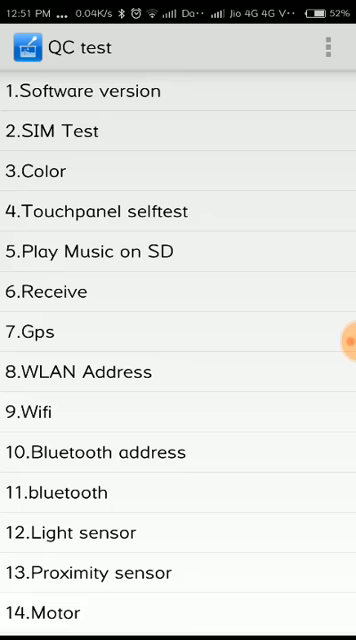
left_click(54, 132)
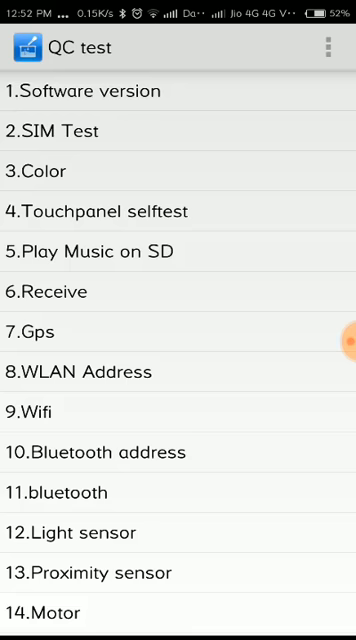
left_click(104, 372)
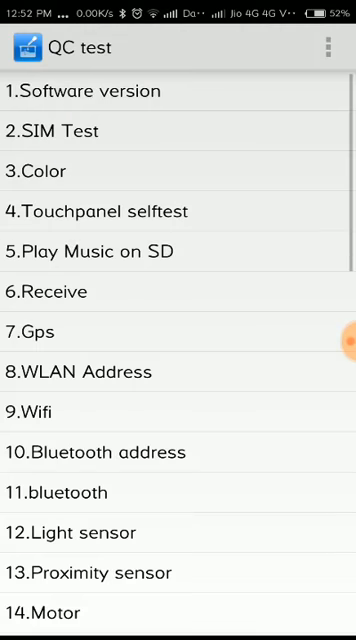
scroll("down", 3)
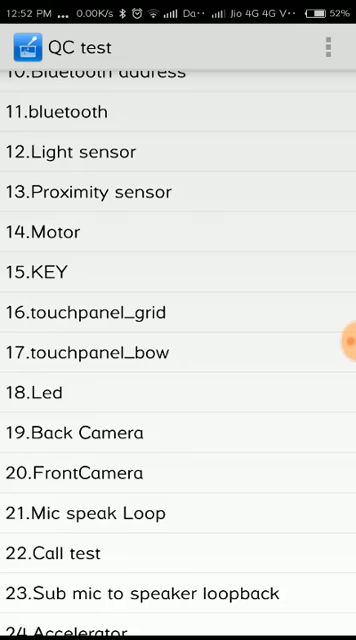
left_click(94, 432)
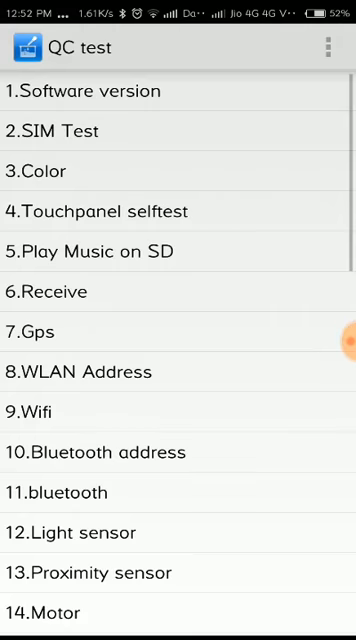
scroll("down", 3)
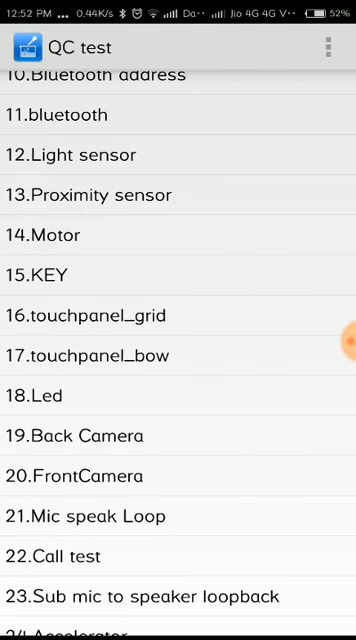
scroll("down", 3)
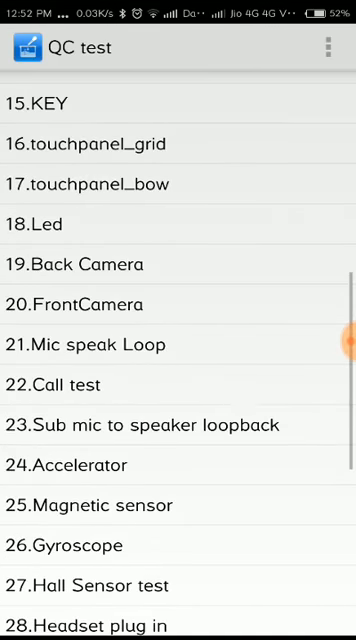
left_click(80, 384)
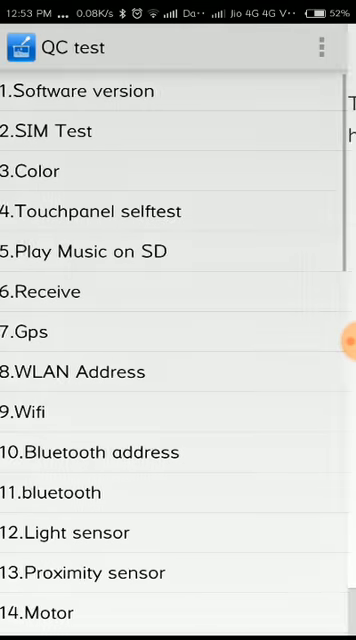
Exit the QC test list, confirming the 'All tested records will be cleared' dialog with OK.
scroll("down", 3)
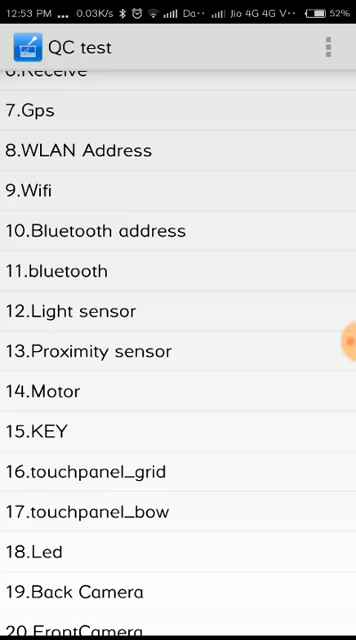
scroll("down", 3)
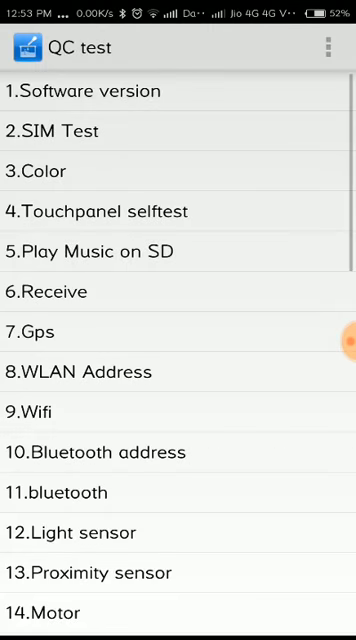
scroll("down", 3)
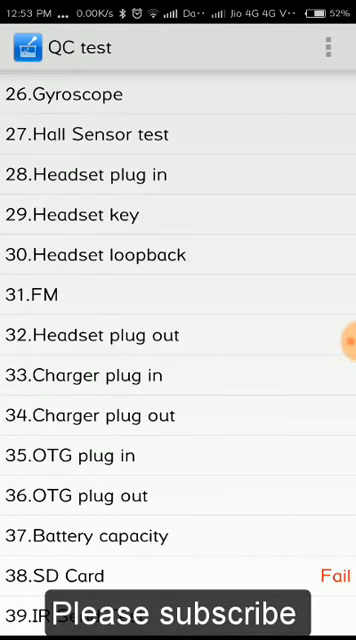
left_click(72, 456)
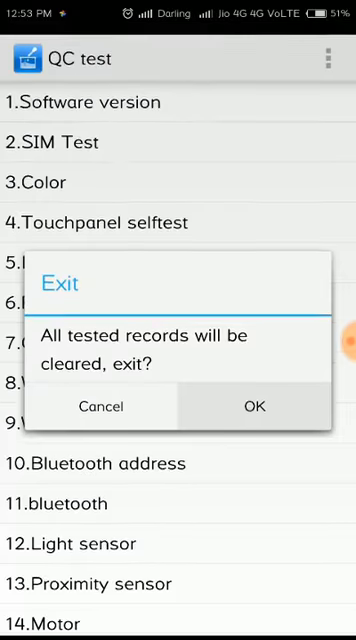
left_click(250, 404)
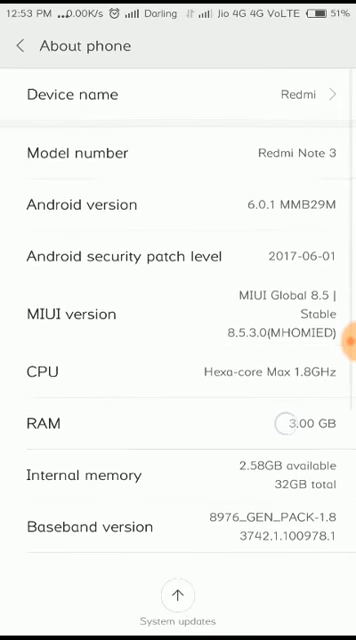
Enable 'Slide three fingers to take a screenshot' in Screenshot settings and return to Additional settings.
left_click(22, 46)
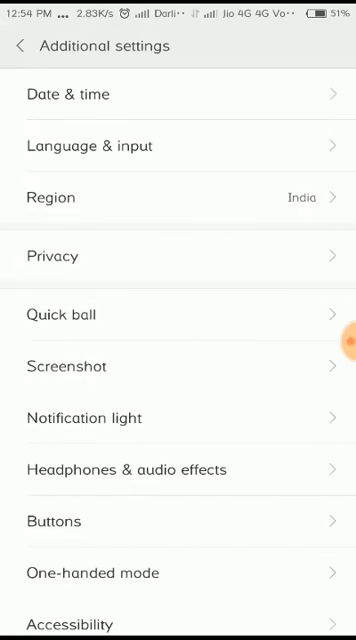
left_click(64, 364)
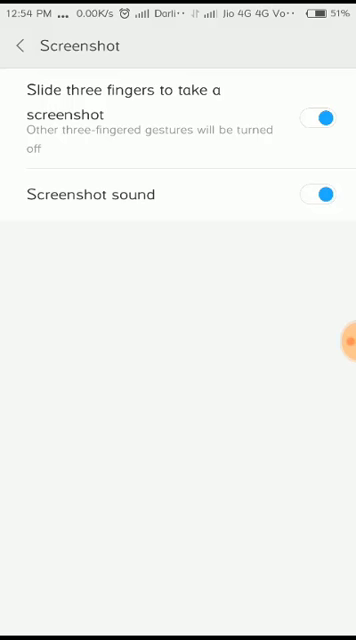
left_click(20, 46)
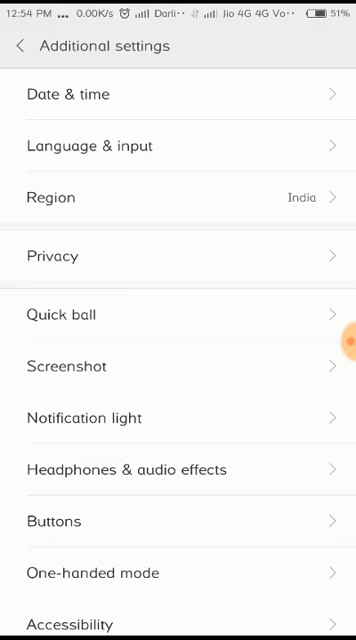
Switch on 'Turn on Quick ball' so the floating shortcut appears, then return to Settings.
left_click(60, 316)
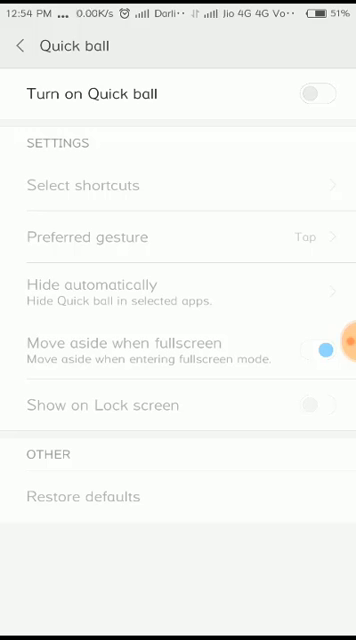
left_click(312, 92)
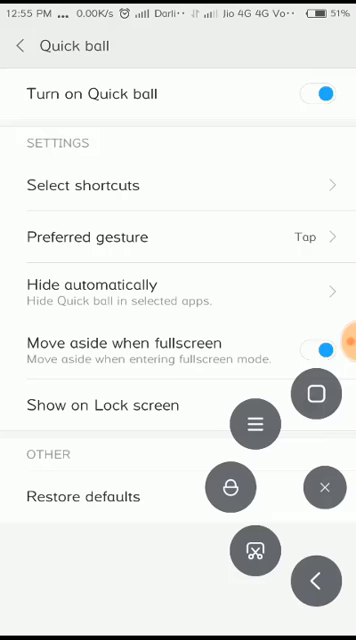
left_click(20, 46)
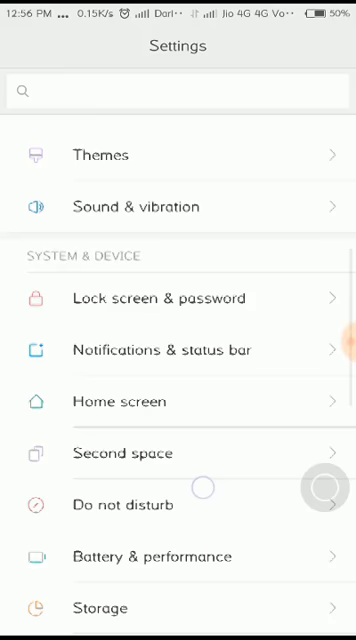
Scroll Settings to Dual apps and create a second copy of WhatsApp.
scroll("down", 3)
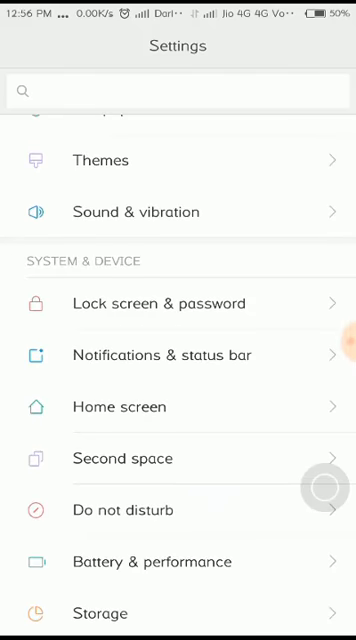
scroll("down", 3)
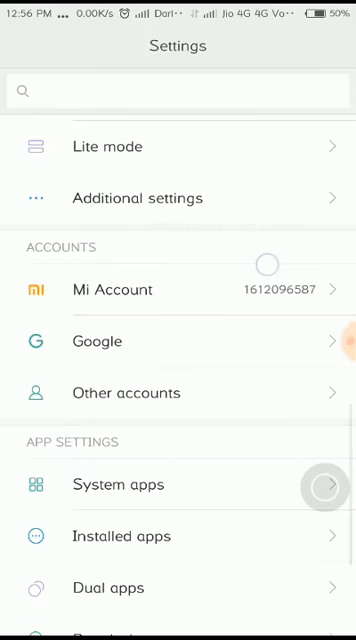
scroll("down", 3)
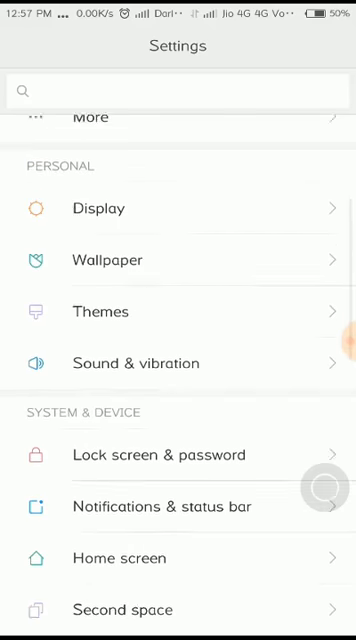
scroll("down", 3)
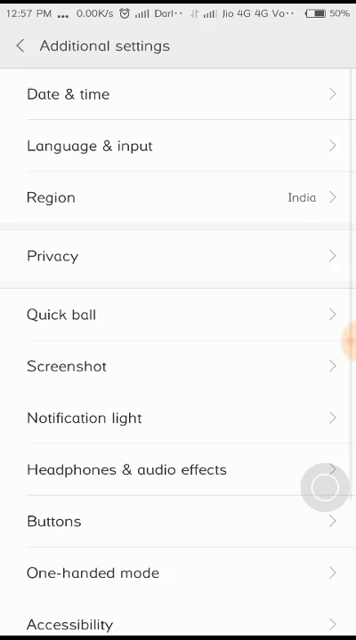
scroll("down", 3)
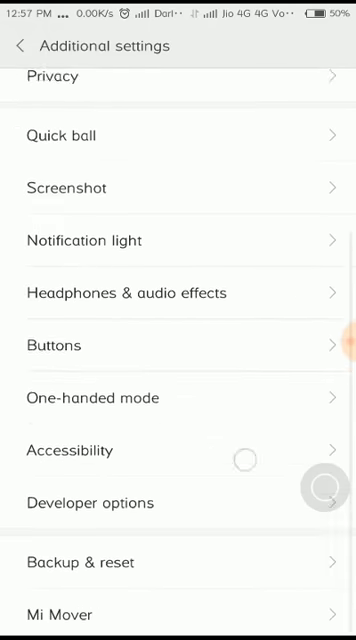
left_click(20, 46)
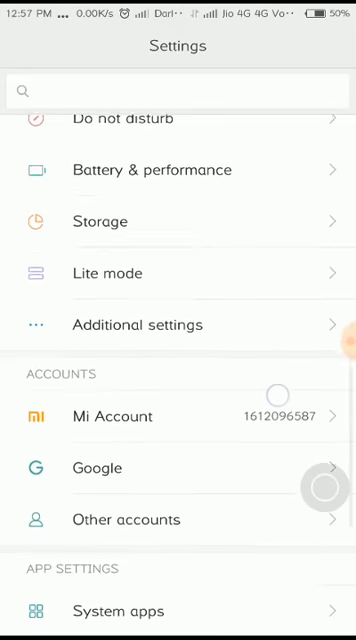
scroll("down", 3)
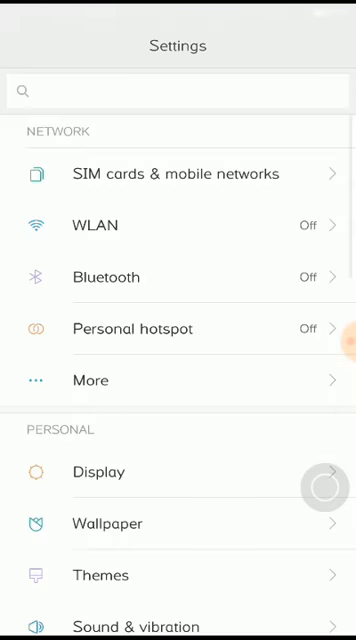
scroll("down", 3)
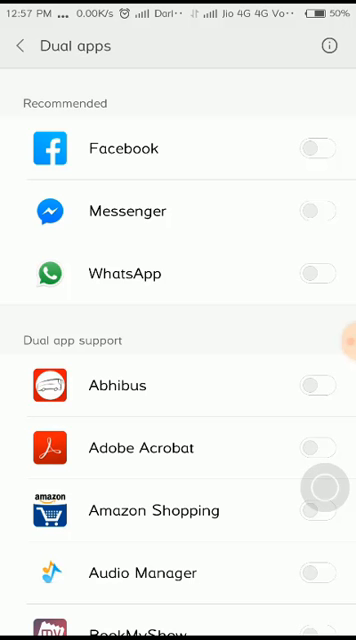
left_click(320, 272)
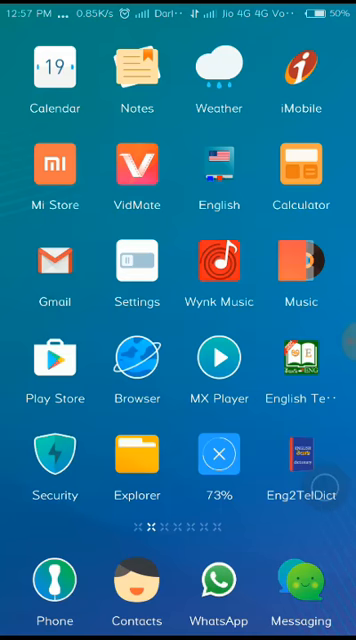
Launch the cloned WhatsApp to its welcome screen, go home, and pull down the notification shade.
scroll("left", 3)
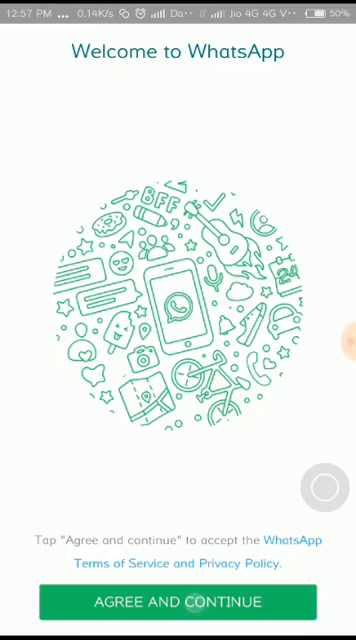
left_click(178, 600)
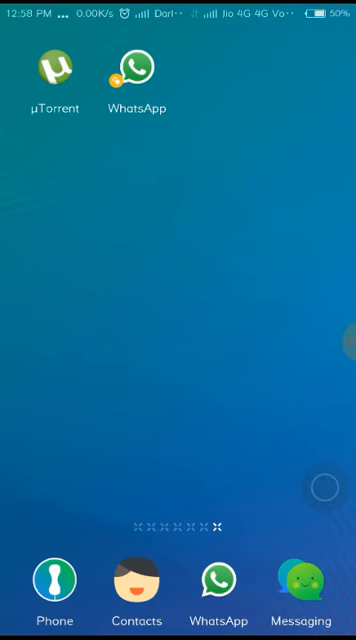
scroll("down", 3)
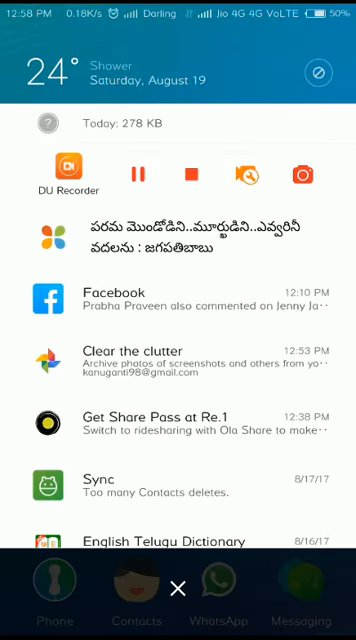